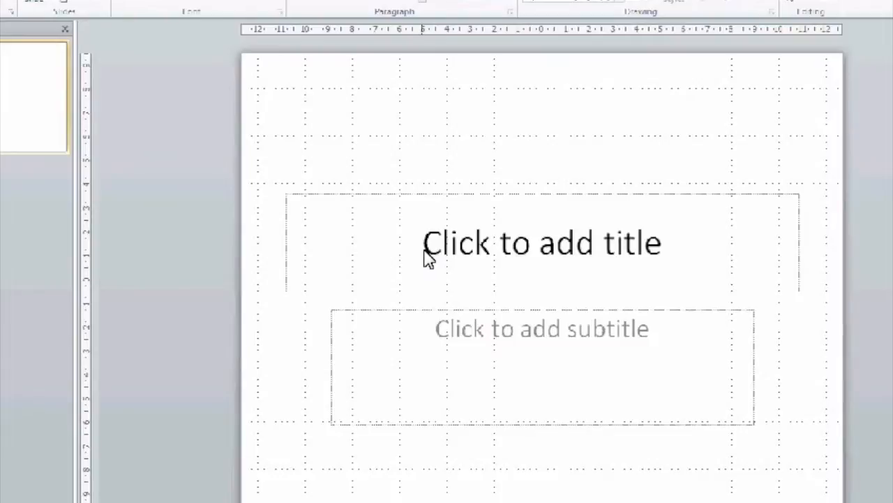
{"action": "mouse_move", "coordinate": [356, 214]}
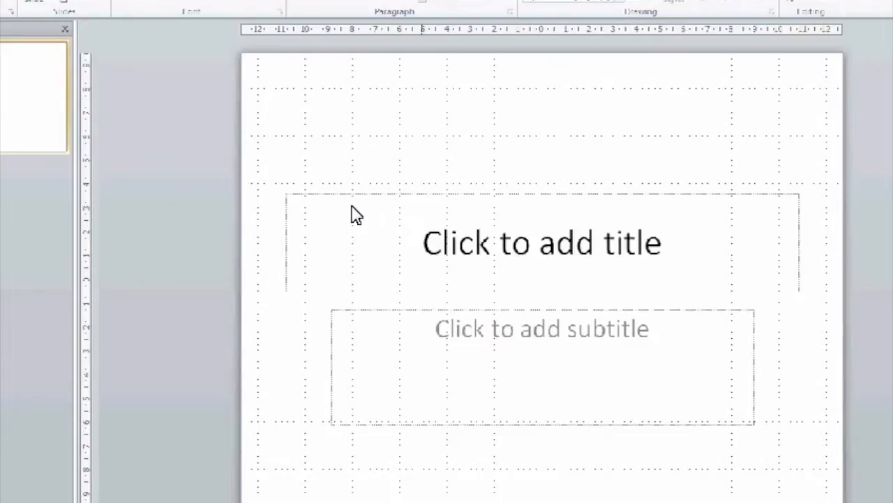
{"action": "mouse_move", "coordinate": [11, 53]}
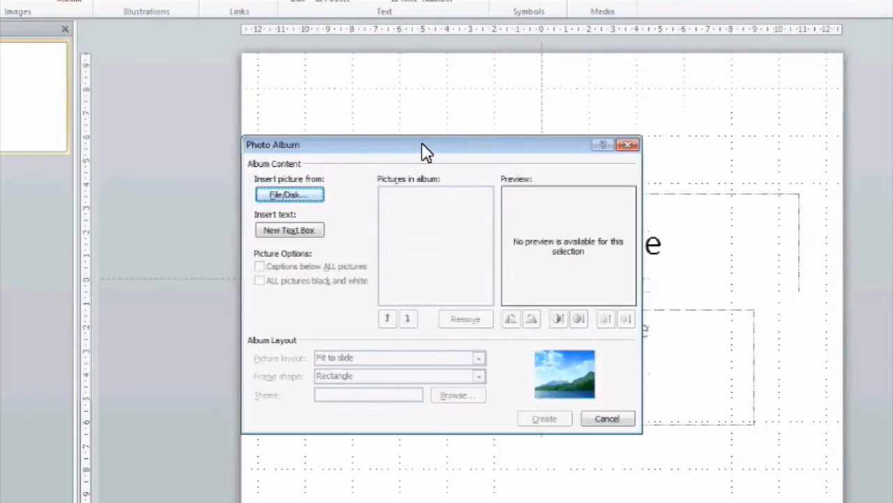
{"action": "mouse_move", "coordinate": [464, 146]}
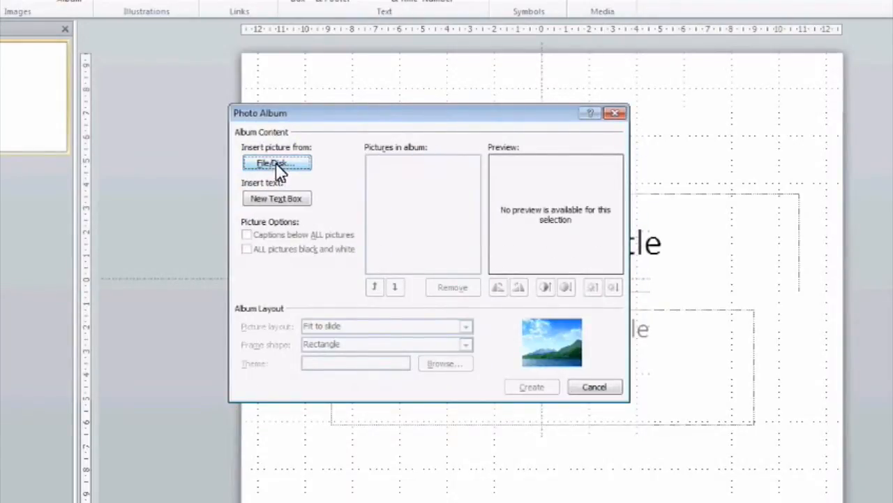
{"action": "mouse_move", "coordinate": [277, 167]}
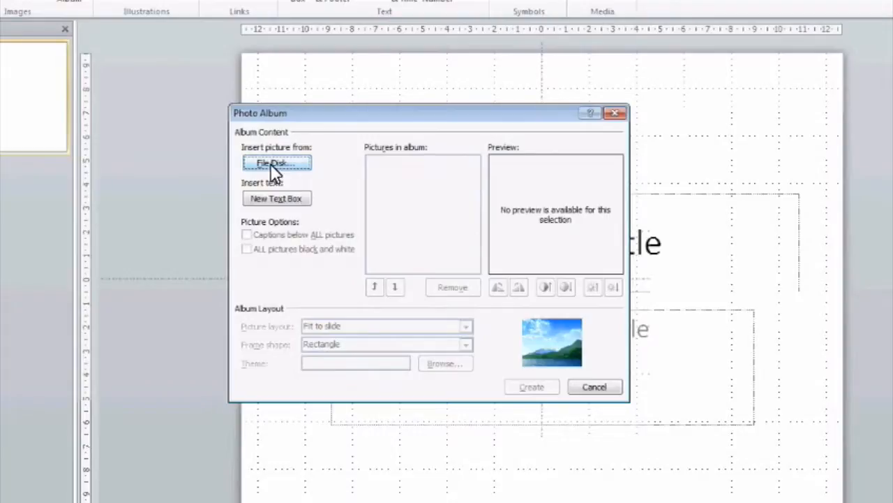
Browse from File/Disk to the RENAMED folder of workstation photos on the Desktop.
{"action": "left_click", "coordinate": [276, 162]}
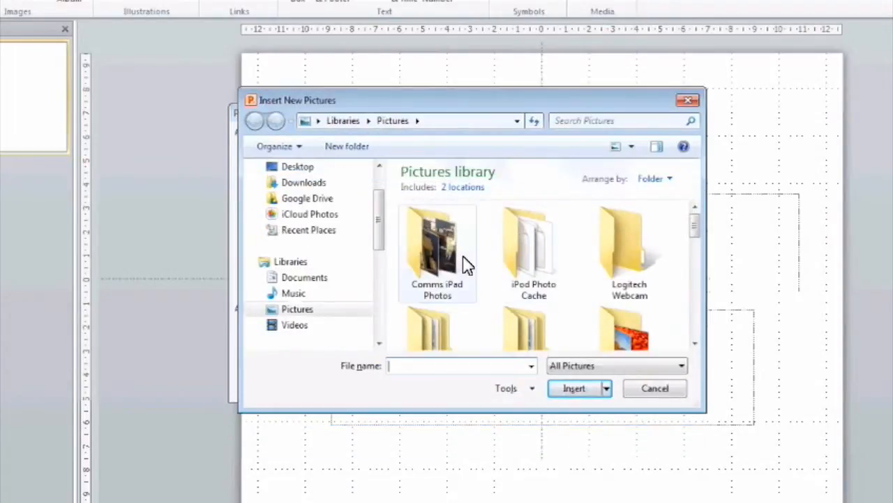
{"action": "scroll", "scroll_direction": "up", "scroll_amount": 3}
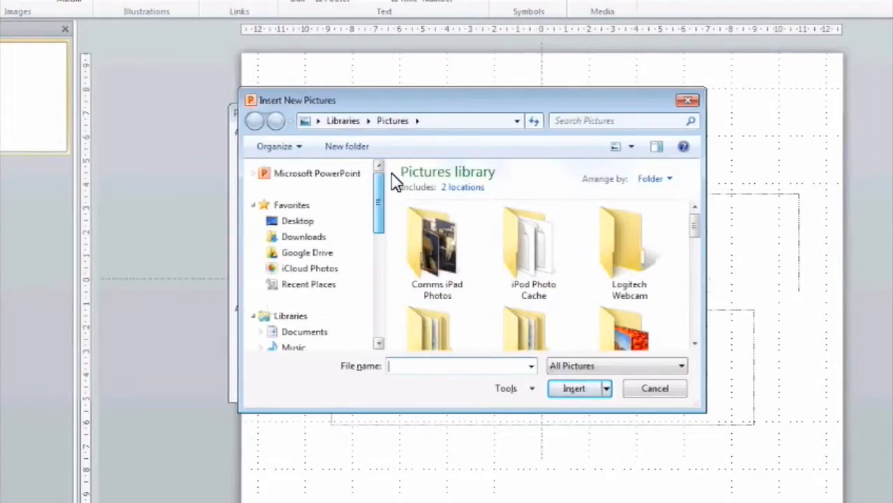
{"action": "left_click", "coordinate": [298, 220]}
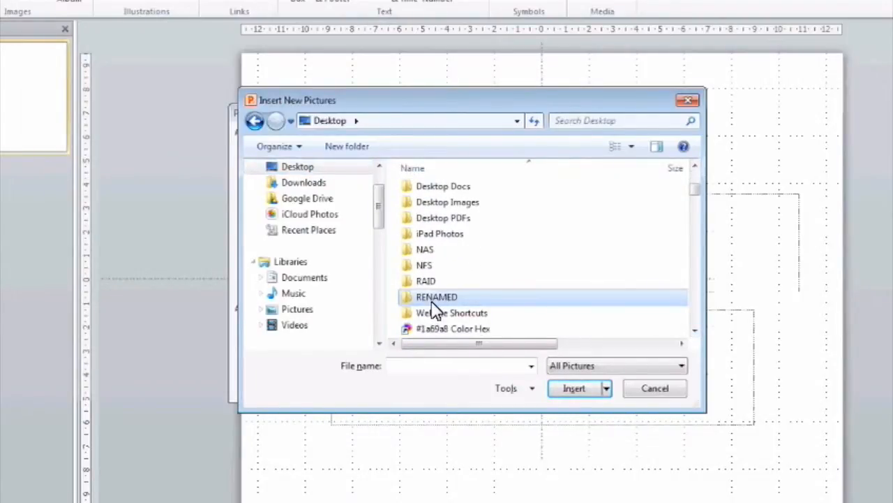
{"action": "double_click", "coordinate": [436, 296]}
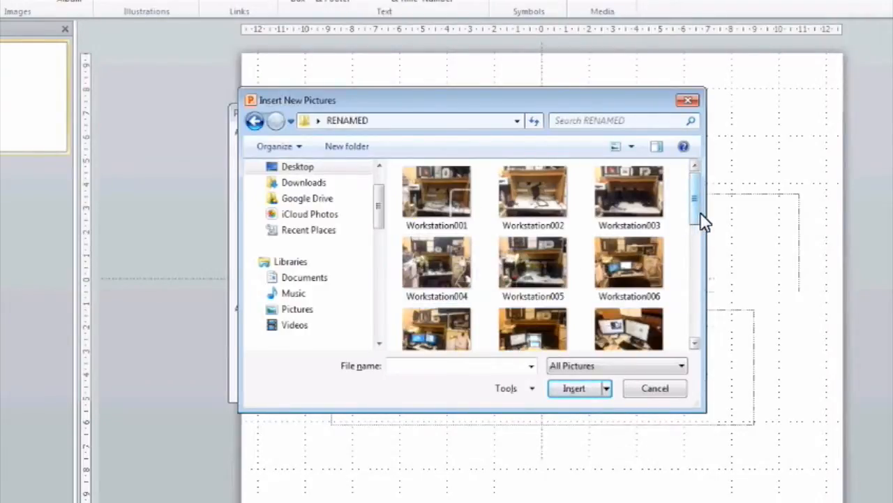
Select Workstation001 through Workstation022 and insert them into the album.
{"action": "left_click", "coordinate": [435, 194]}
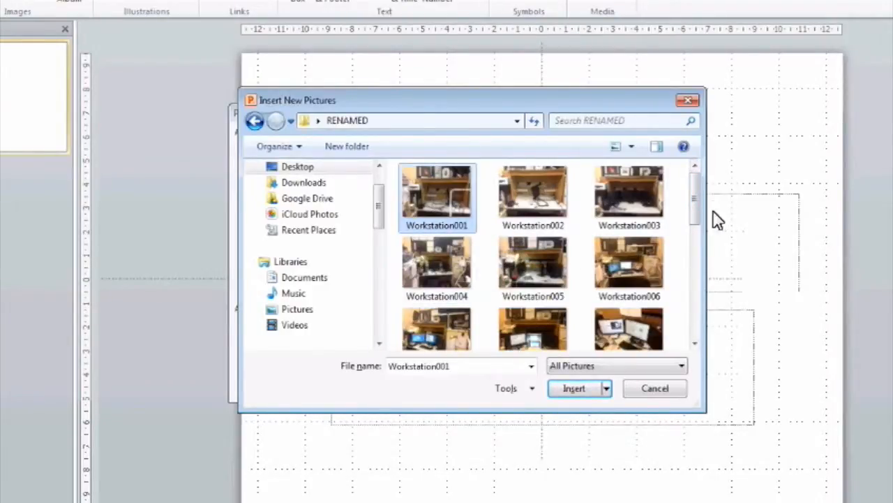
{"action": "scroll", "scroll_direction": "down", "scroll_amount": 3}
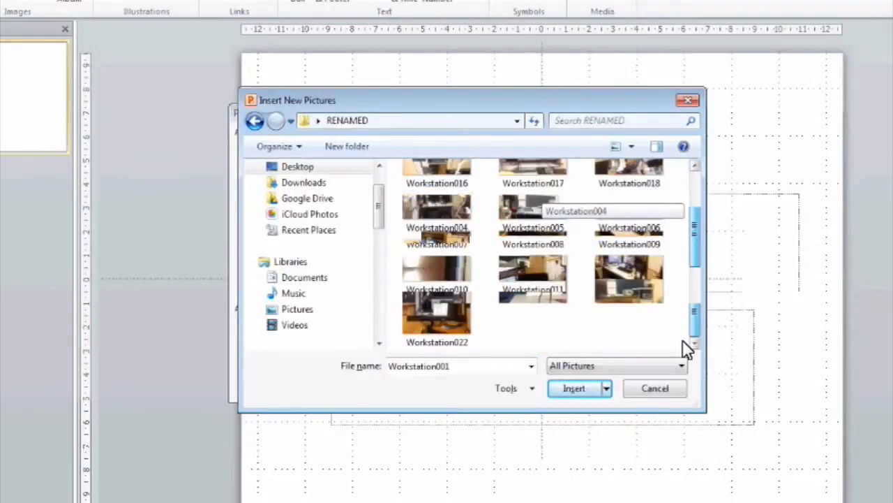
{"action": "left_click", "coordinate": [437, 307]}
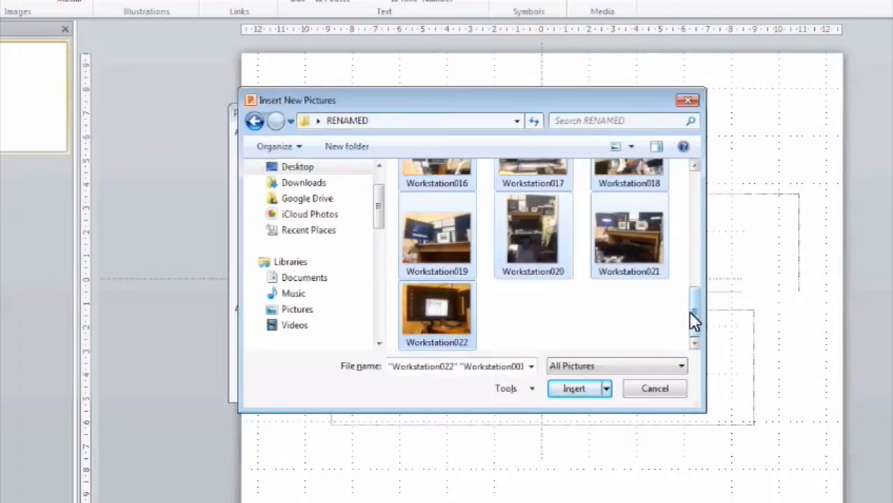
{"action": "left_click", "coordinate": [574, 388]}
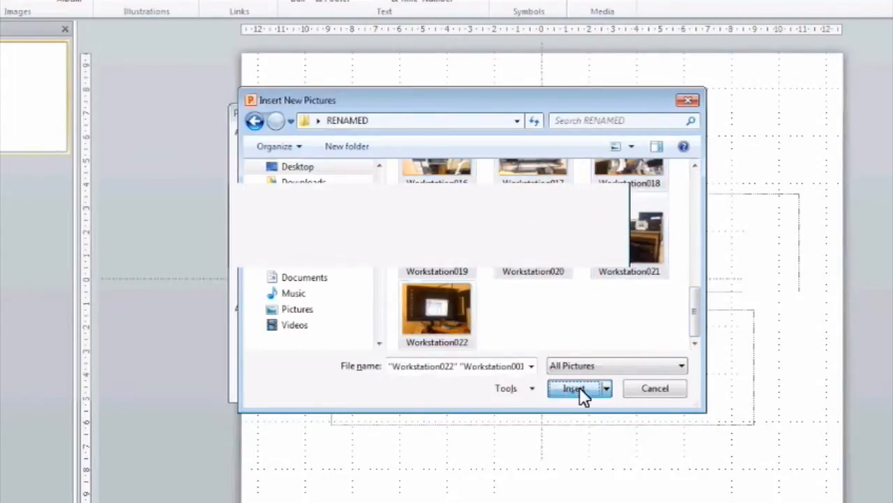
Confirm the insert and preview Workstation001, 004, 008 and 010 in the album list.
{"action": "left_click", "coordinate": [572, 388]}
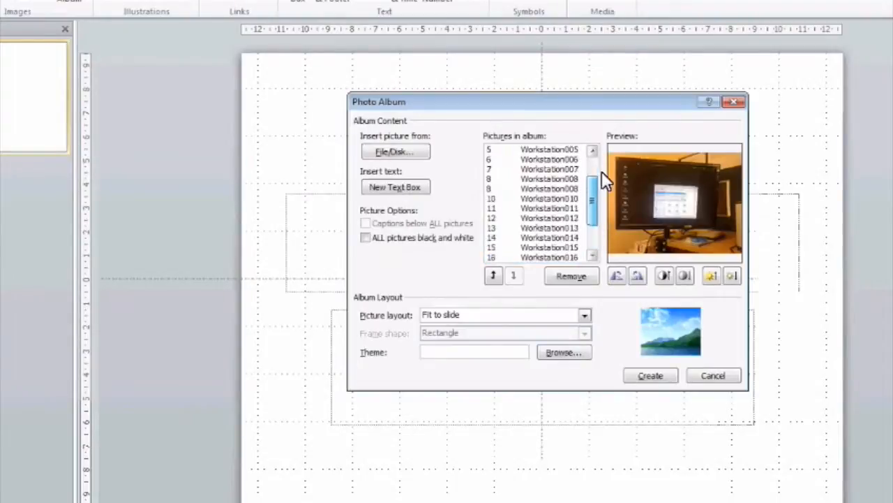
{"action": "scroll", "scroll_direction": "up", "scroll_amount": 3}
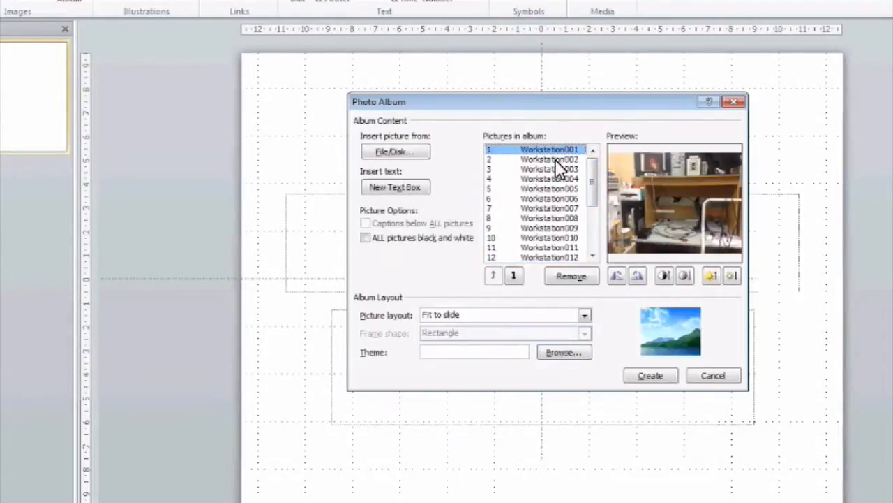
{"action": "left_click", "coordinate": [550, 178]}
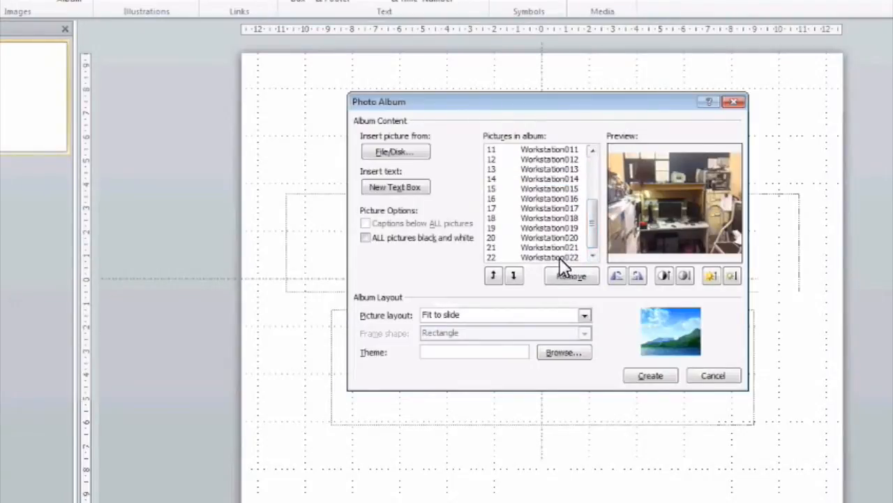
{"action": "left_click", "coordinate": [550, 257]}
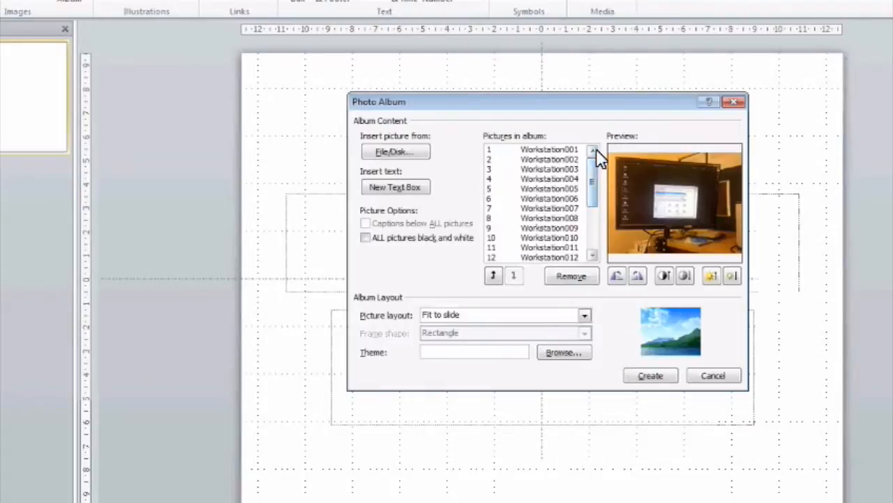
{"action": "left_click", "coordinate": [549, 148]}
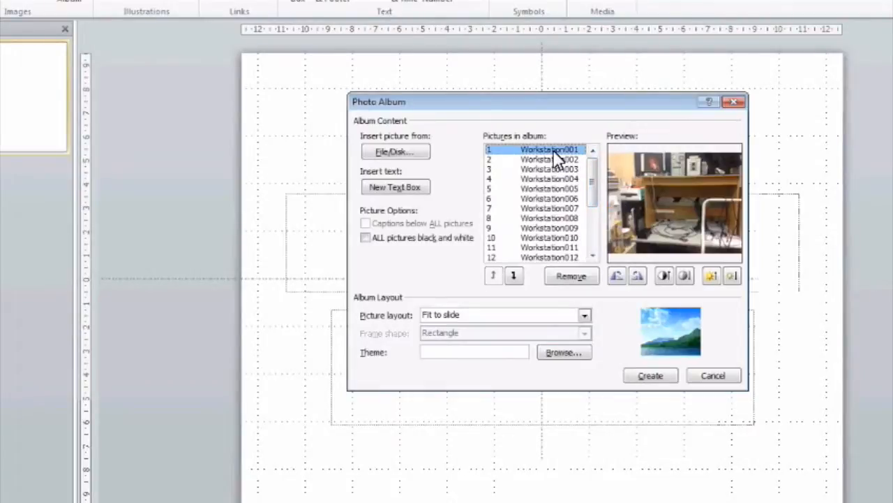
{"action": "left_click", "coordinate": [550, 179]}
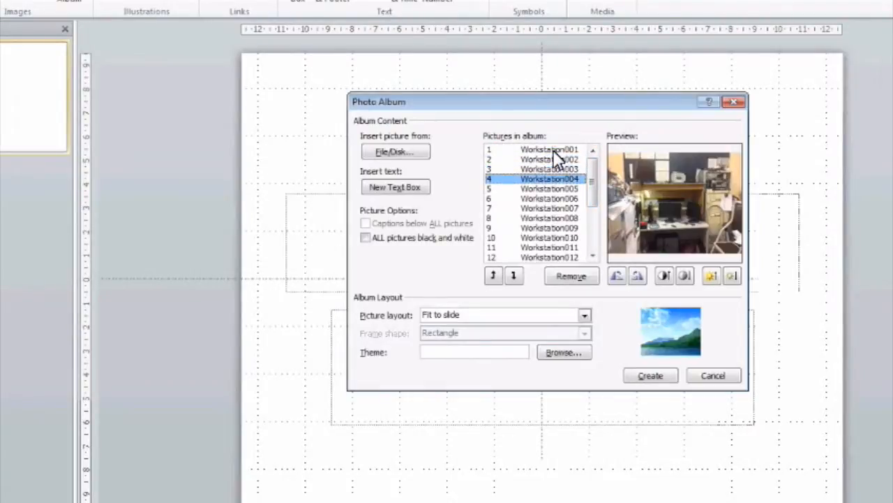
{"action": "left_click", "coordinate": [550, 218]}
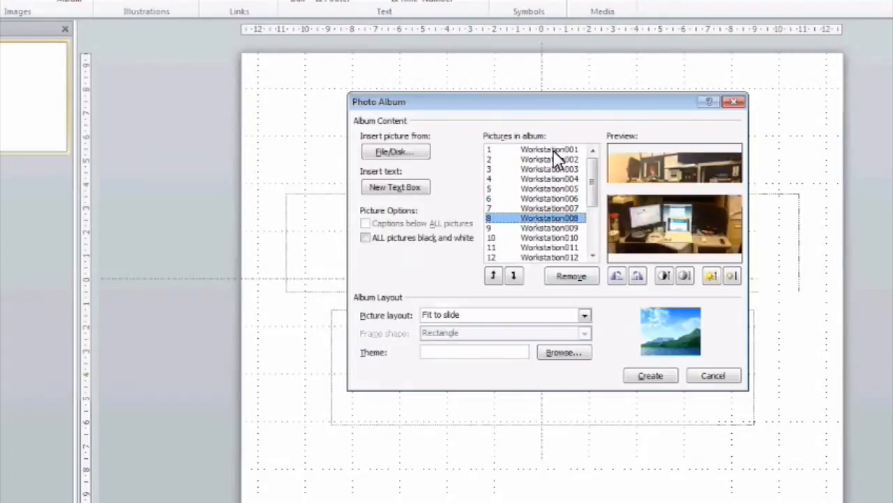
{"action": "left_click", "coordinate": [550, 238]}
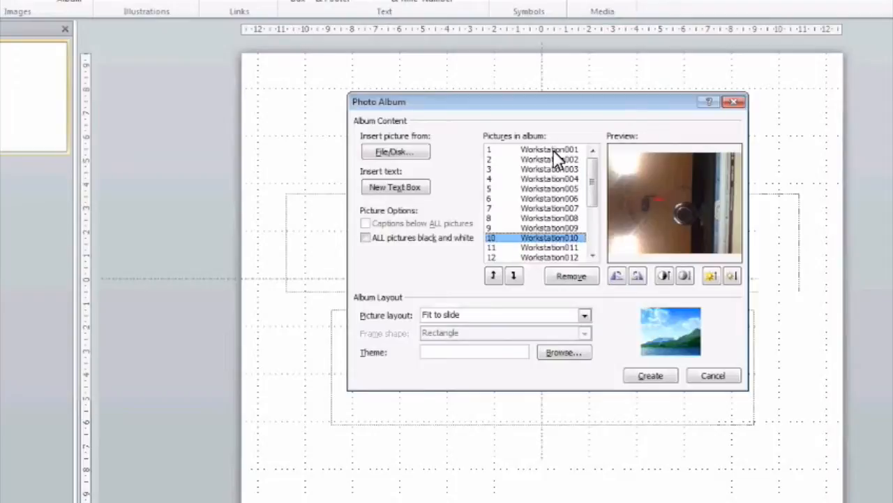
{"action": "mouse_move", "coordinate": [641, 254]}
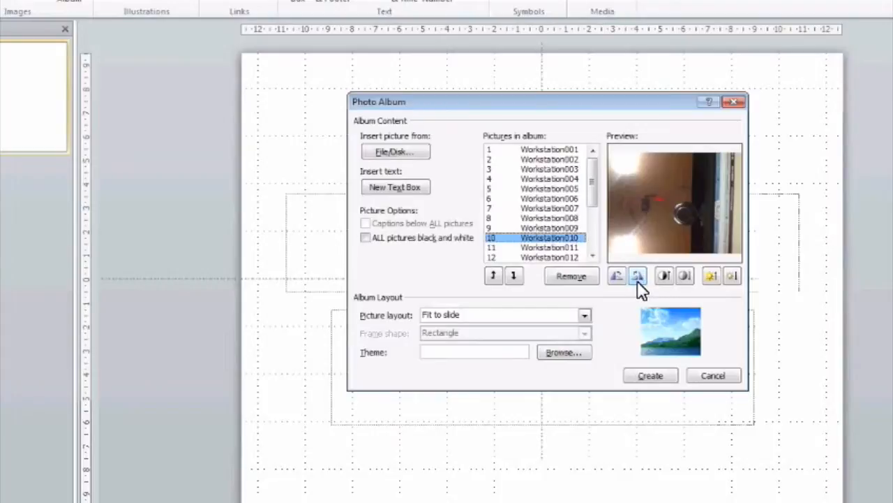
Rotate the sideways Workstation010 photo a quarter turn until it sits upright.
{"action": "left_click", "coordinate": [637, 275]}
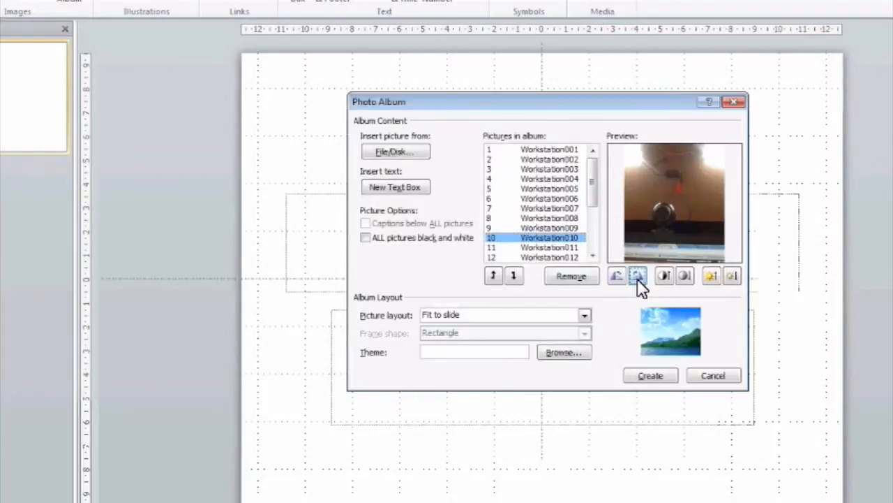
{"action": "left_click", "coordinate": [617, 275]}
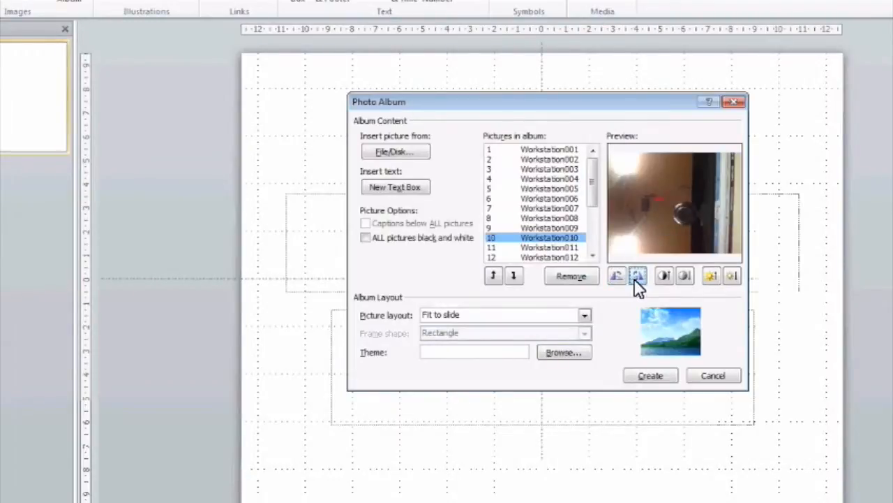
{"action": "left_click", "coordinate": [638, 275]}
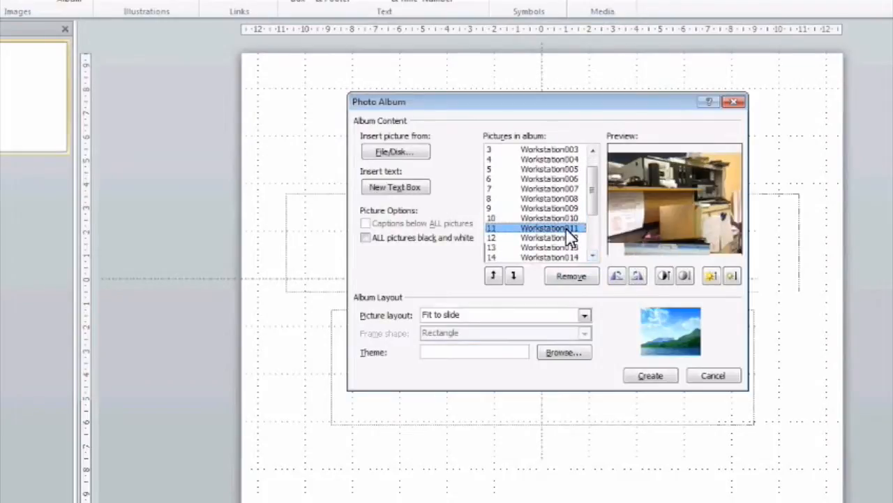
Preview Workstation012 through 014 and rotate the sideways one upright.
{"action": "left_click", "coordinate": [550, 237]}
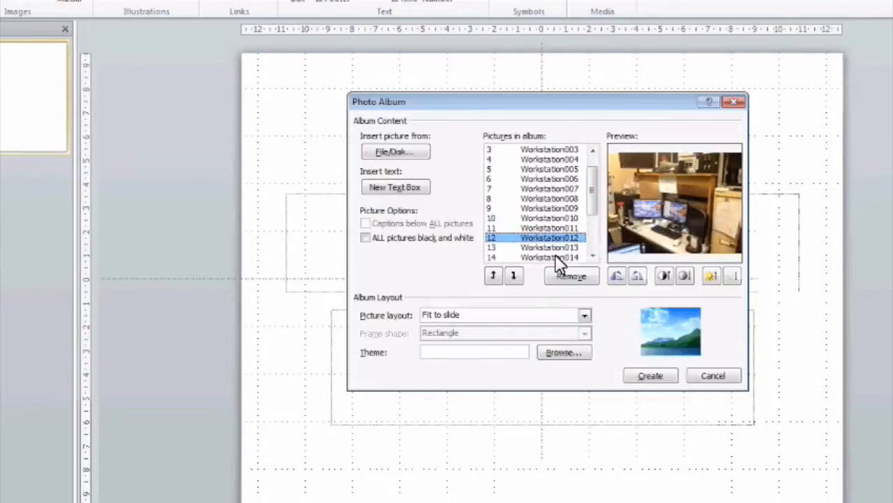
{"action": "left_click", "coordinate": [550, 246]}
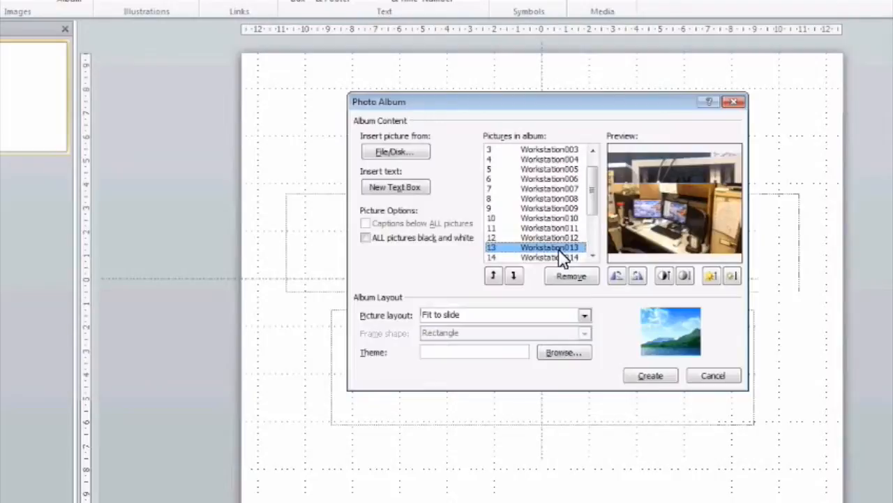
{"action": "left_click", "coordinate": [550, 257]}
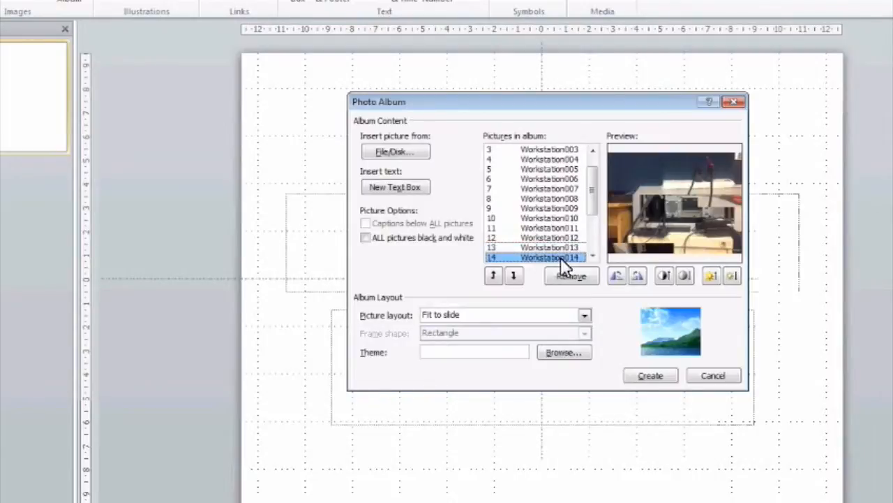
{"action": "left_click", "coordinate": [636, 275]}
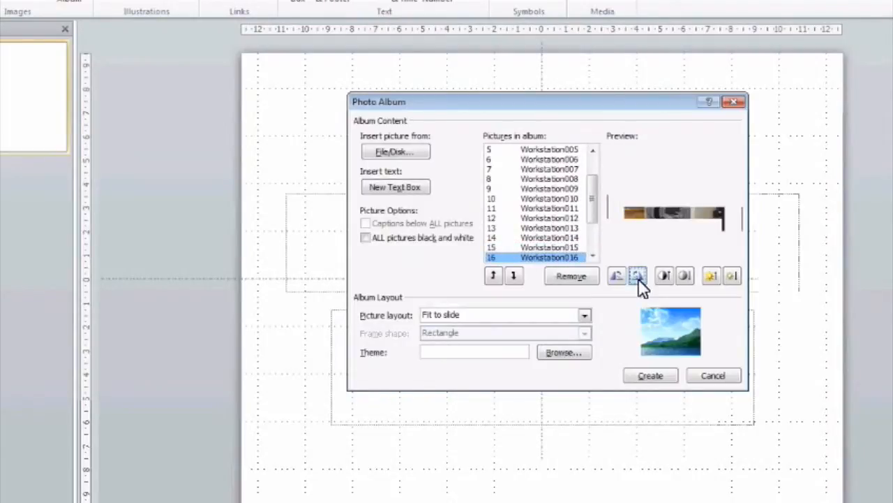
{"action": "left_click", "coordinate": [636, 275]}
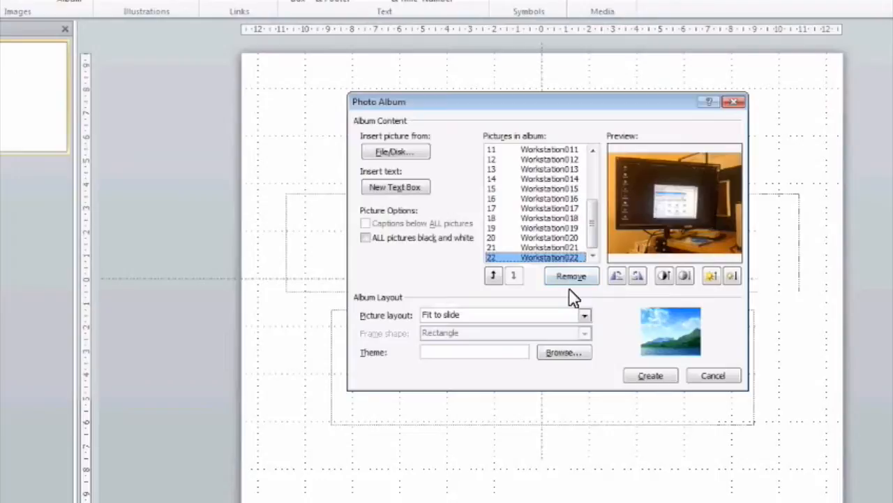
{"action": "mouse_move", "coordinate": [449, 310]}
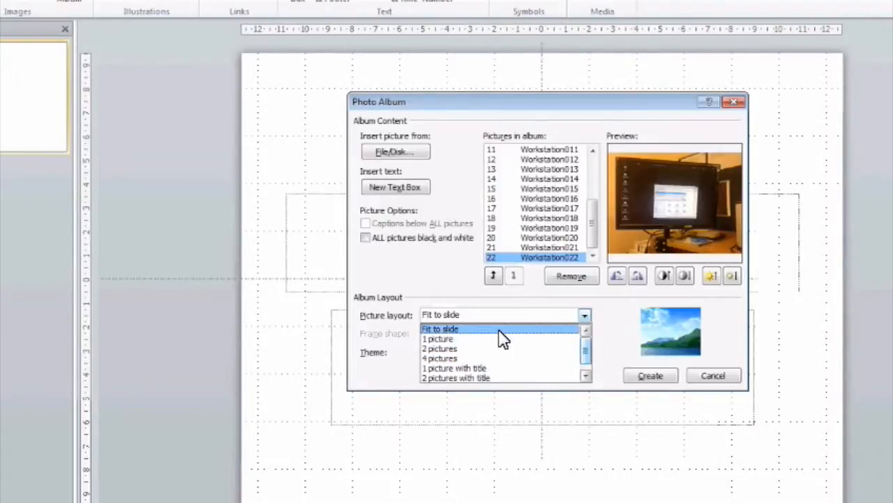
{"action": "left_click", "coordinate": [440, 328]}
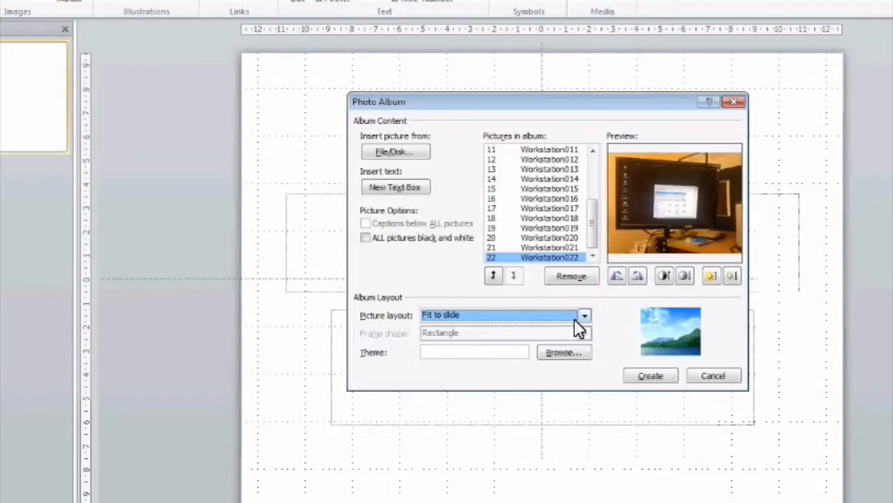
{"action": "left_click", "coordinate": [583, 316]}
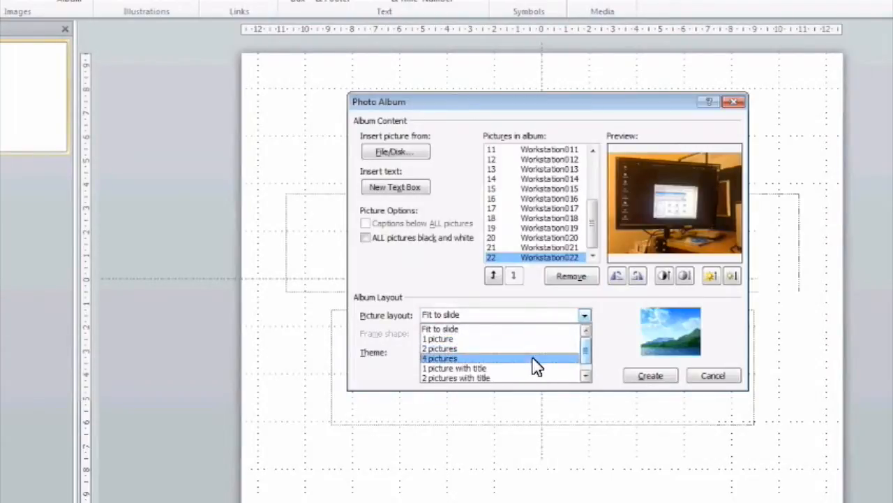
{"action": "left_click", "coordinate": [440, 329]}
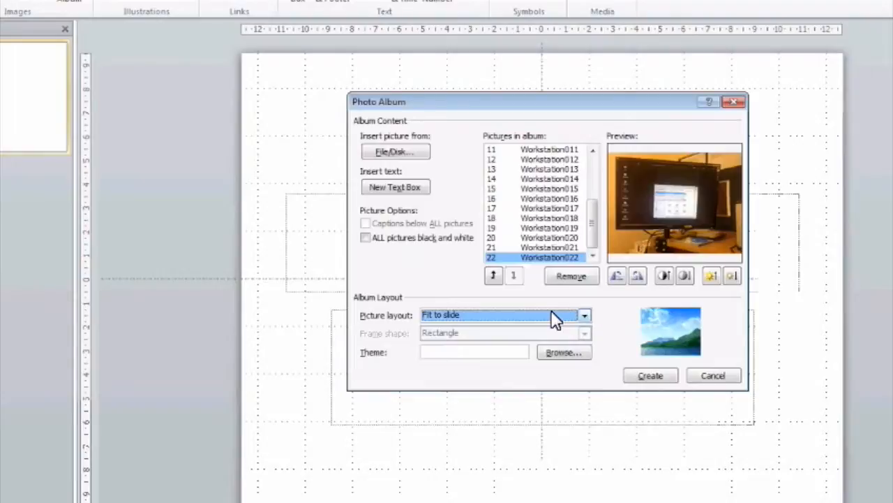
{"action": "mouse_move", "coordinate": [553, 362]}
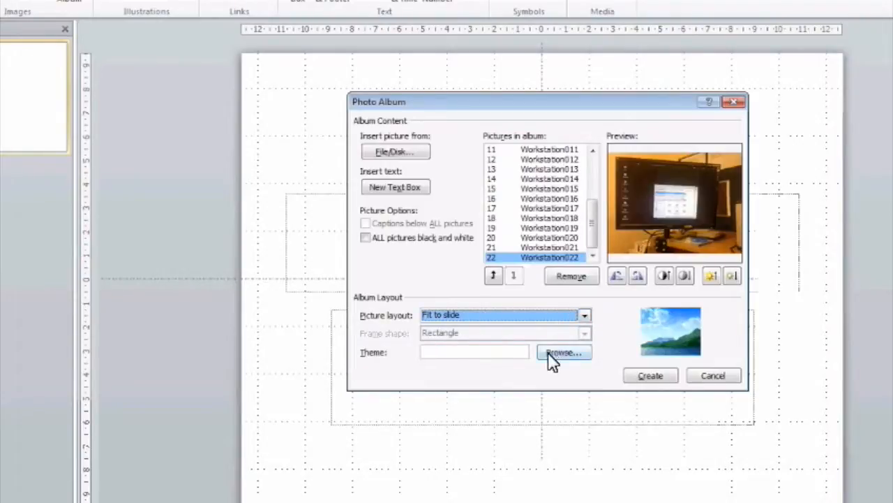
{"action": "mouse_move", "coordinate": [374, 352]}
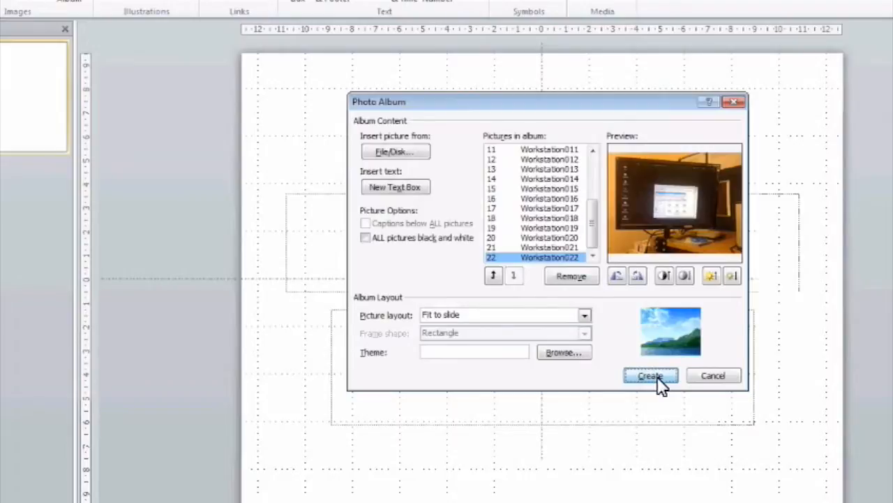
Generate the album presentation and scroll through its title and photo slide thumbnails.
{"action": "left_click", "coordinate": [650, 376]}
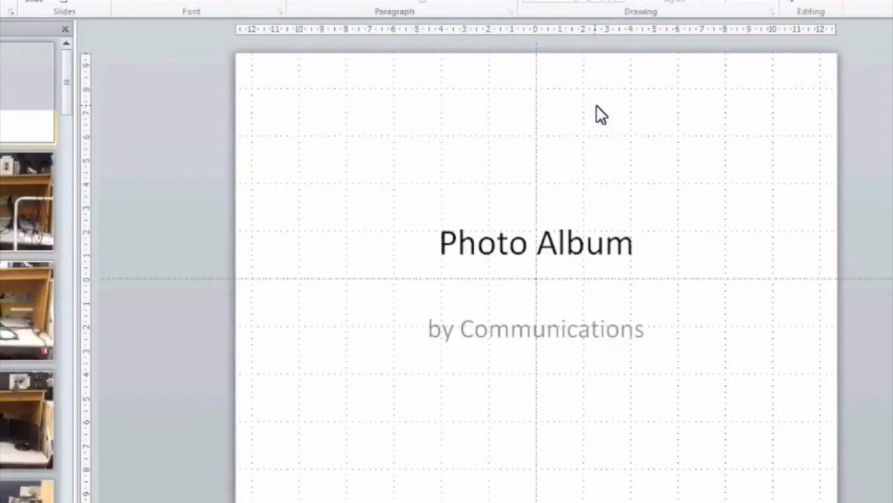
{"action": "left_click", "coordinate": [28, 91]}
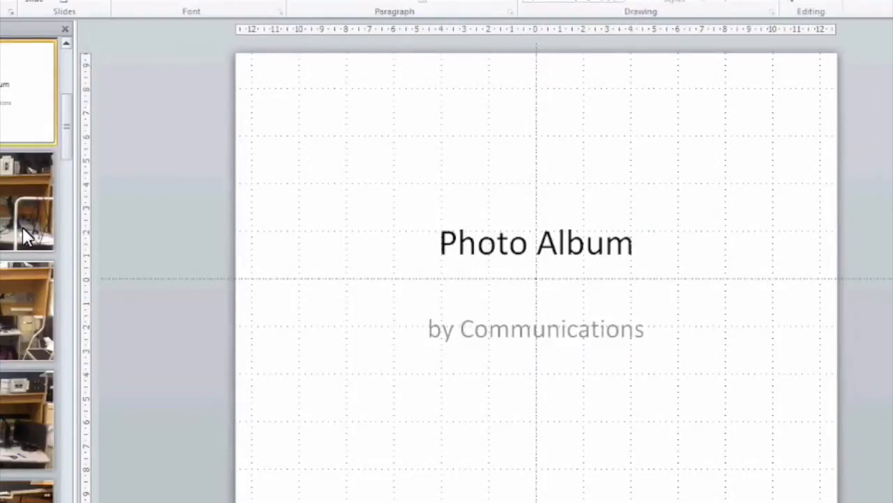
{"action": "scroll", "scroll_direction": "down", "scroll_amount": 3}
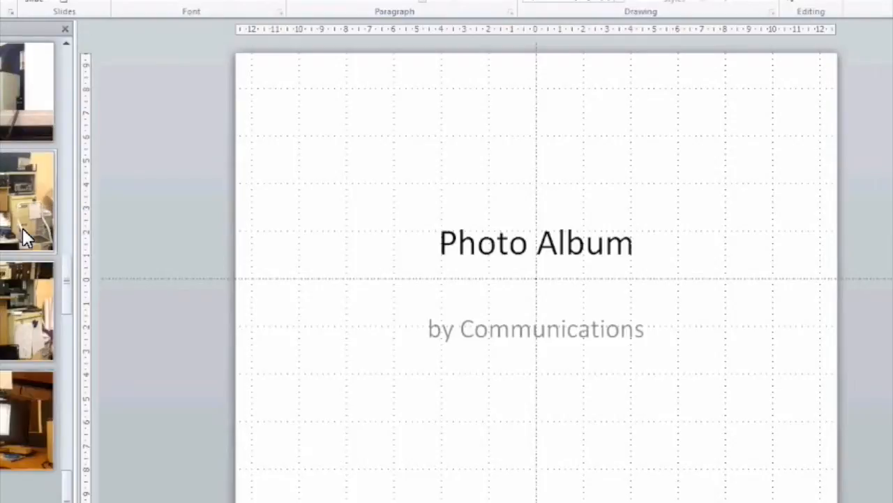
{"action": "scroll", "scroll_direction": "down", "scroll_amount": 3}
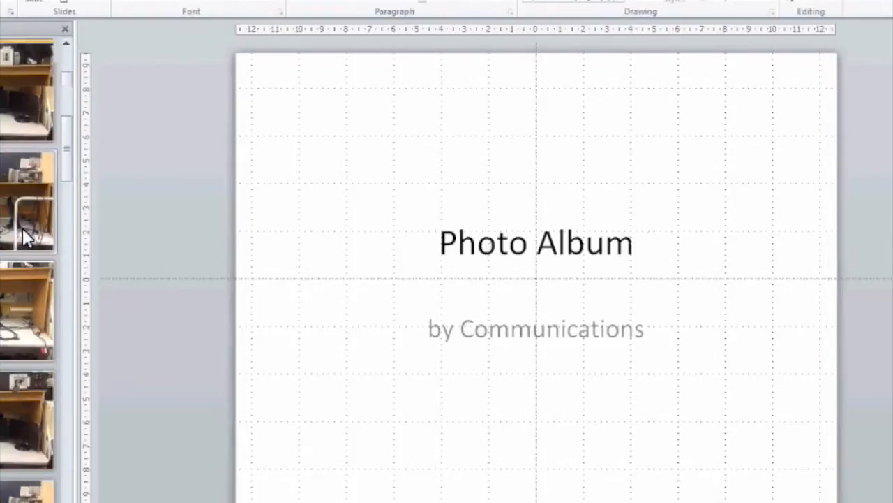
{"action": "scroll", "scroll_direction": "down", "scroll_amount": 3}
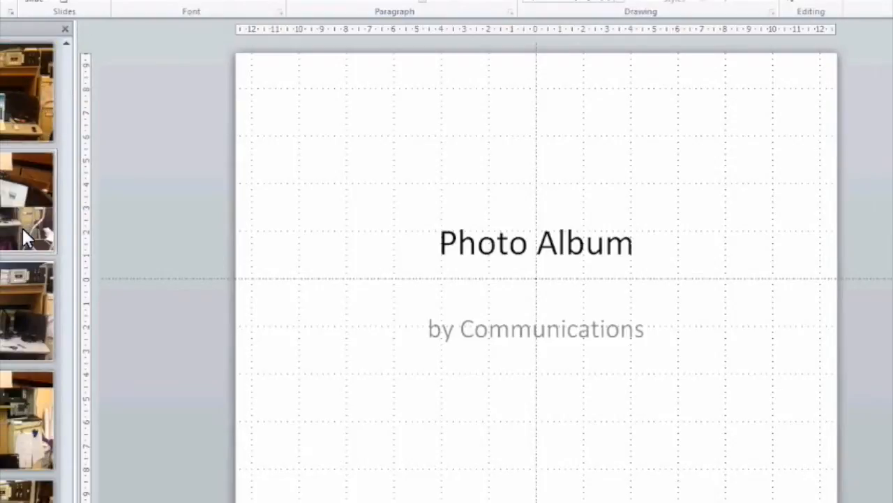
{"action": "scroll", "scroll_direction": "down", "scroll_amount": 3}
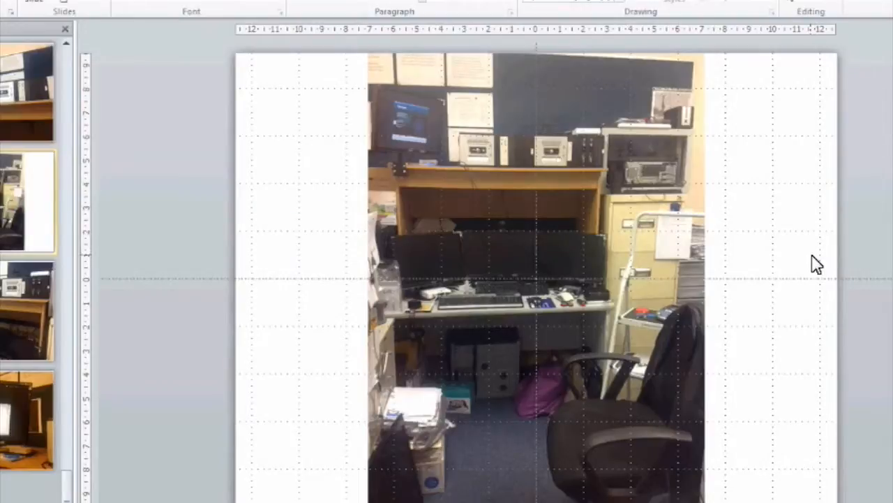
{"action": "mouse_move", "coordinate": [789, 349]}
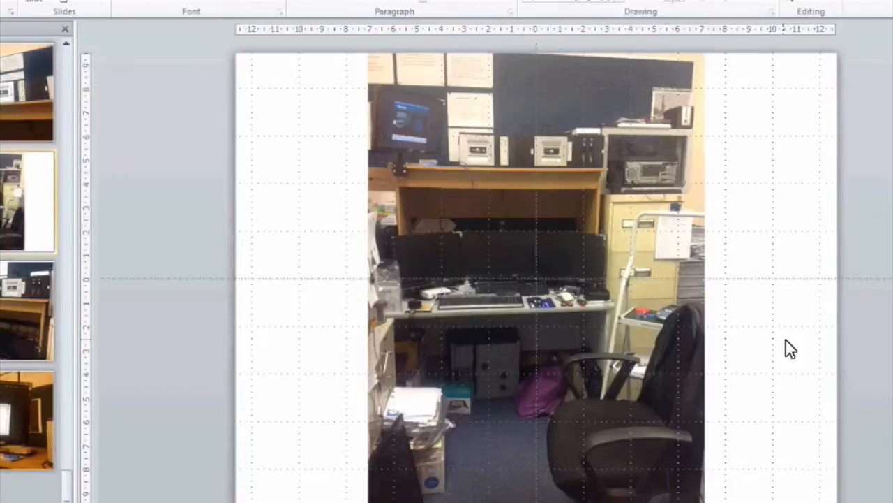
{"action": "mouse_move", "coordinate": [432, 209]}
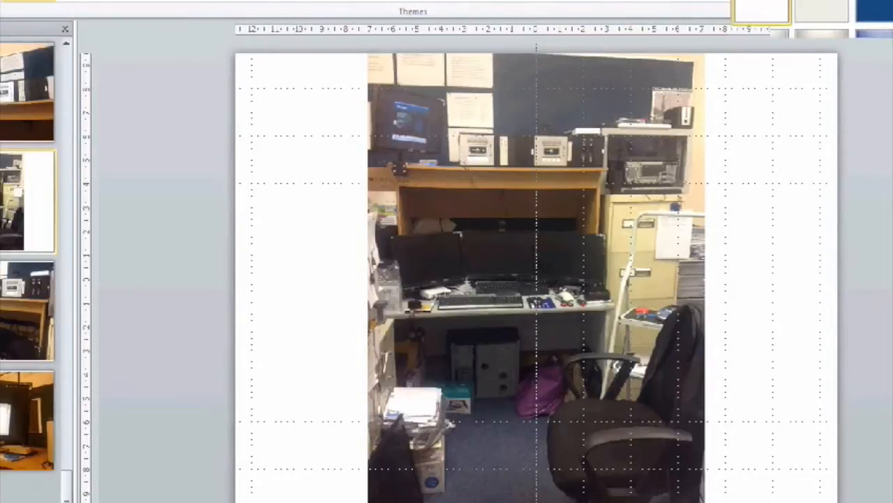
Apply the black background style to all slides and return to the title slide.
{"action": "left_click", "coordinate": [761, 12]}
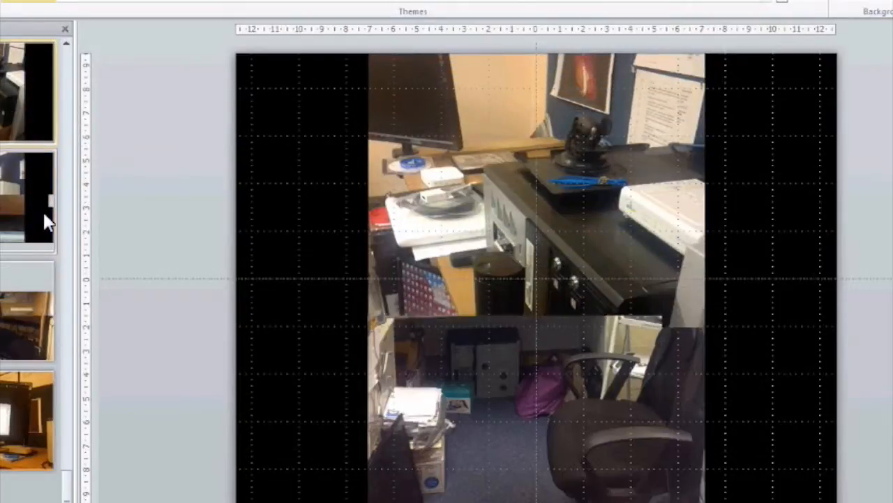
{"action": "left_click", "coordinate": [28, 91]}
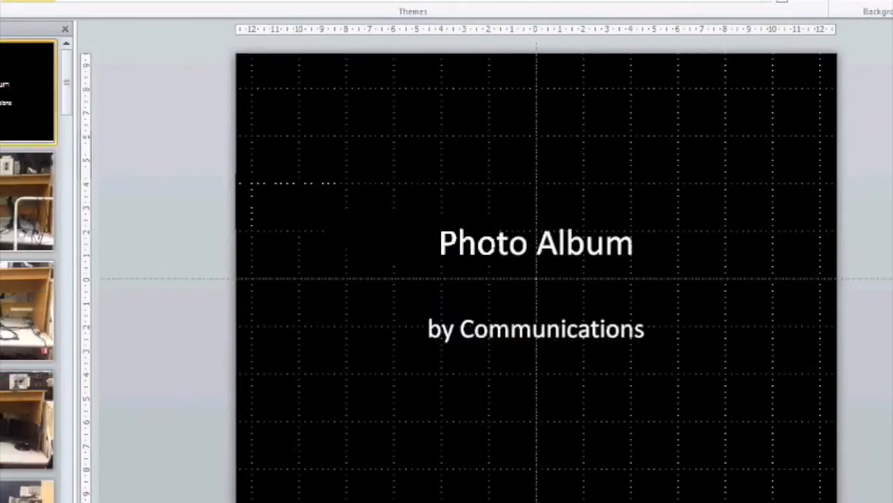
Replace the 'Photo Album' title text with 'Pierce's Workstation'.
{"action": "left_click", "coordinate": [536, 242]}
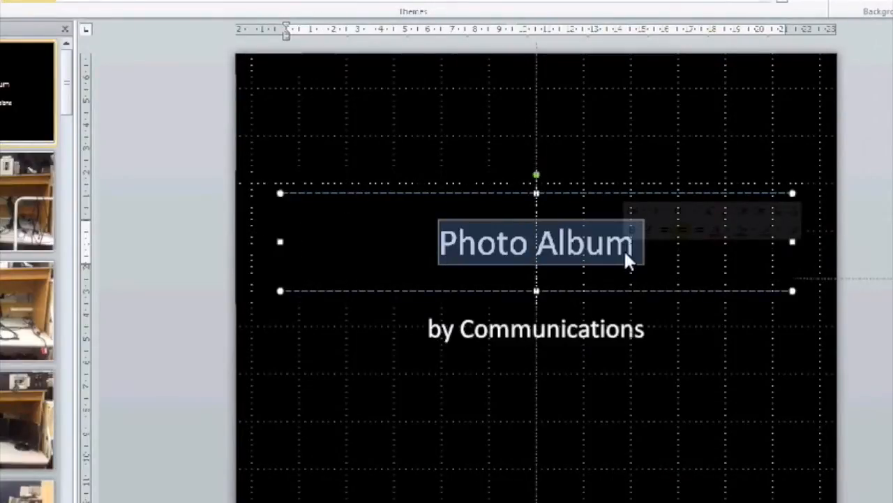
{"action": "type", "text": "Pier"}
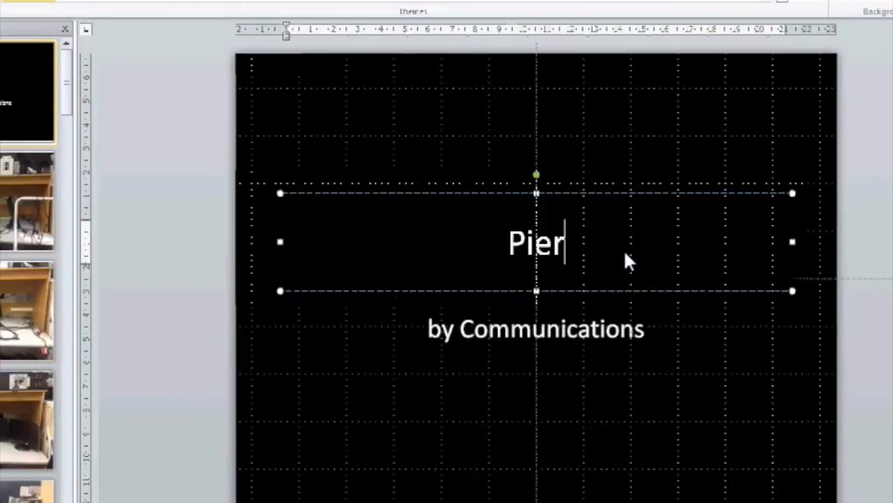
{"action": "type", "text": "ce"}
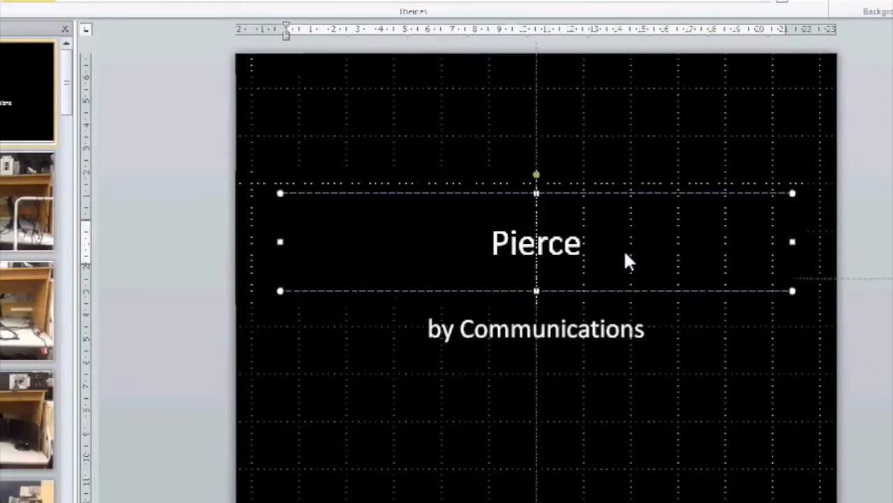
{"action": "type", "text": "'s Wo"}
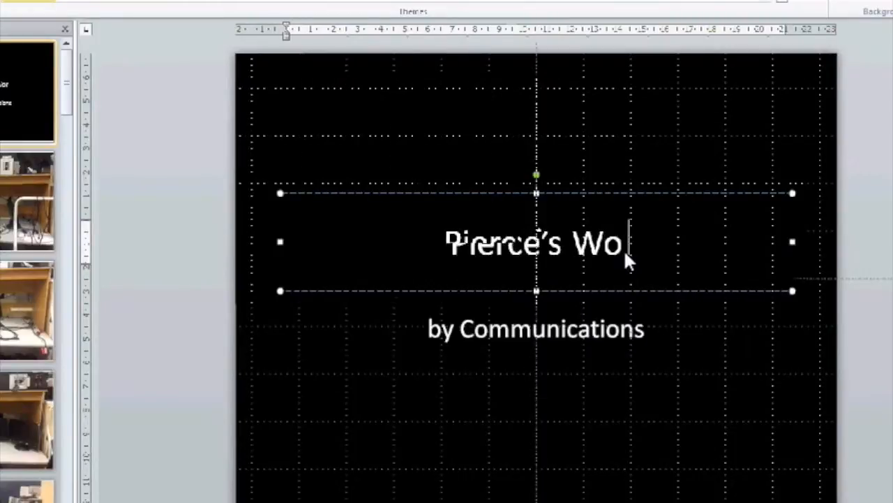
{"action": "type", "text": "rks"}
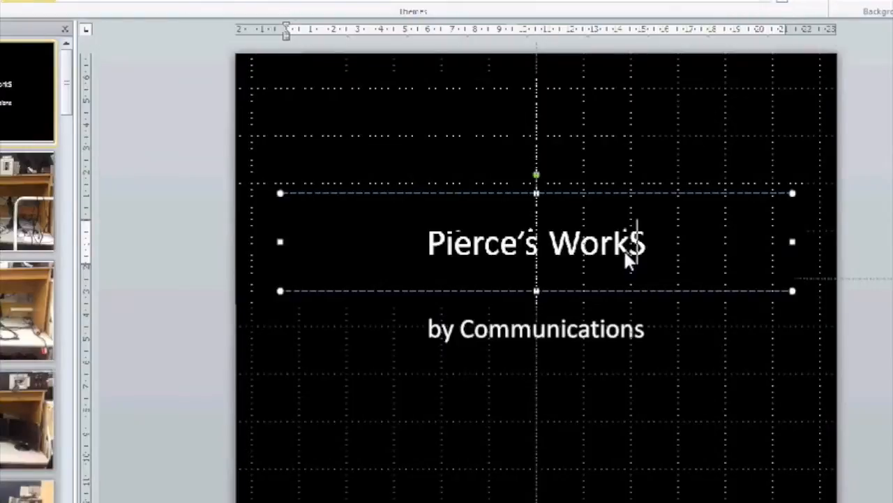
{"action": "type", "text": "tation"}
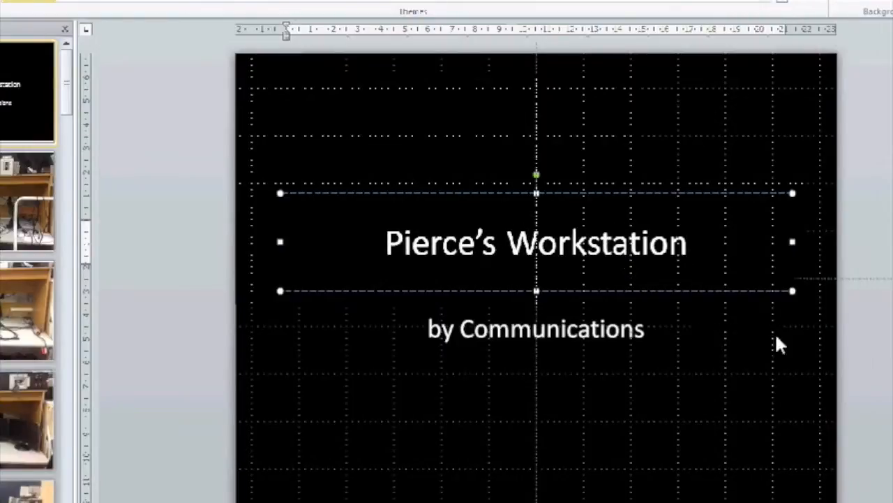
{"action": "left_click", "coordinate": [785, 360]}
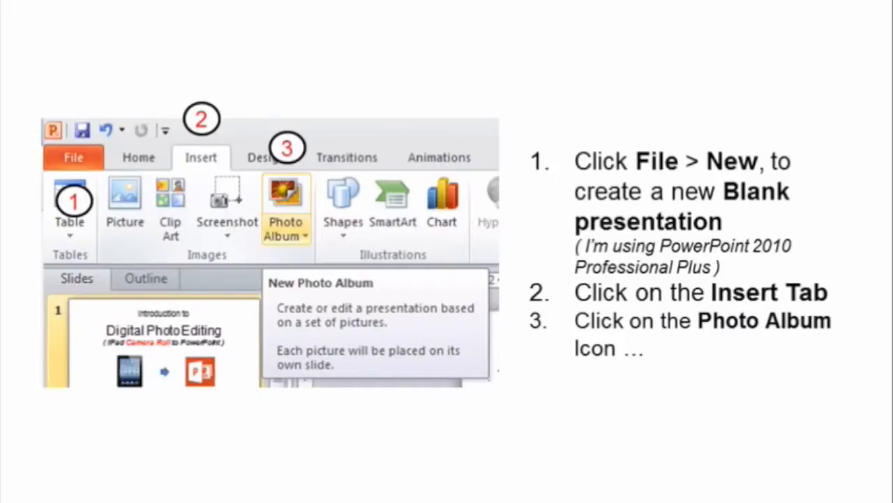
Advance through the recap slides summarizing the photo album dialog steps.
{"action": "left_click", "coordinate": [284, 196]}
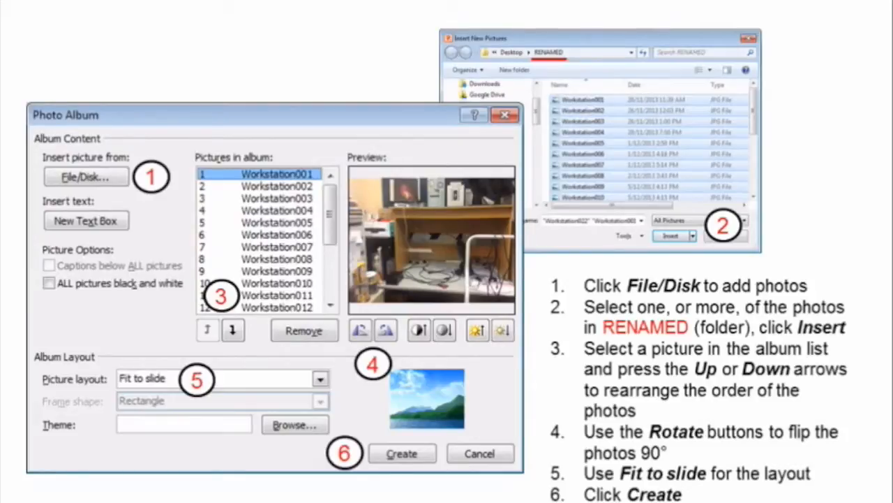
{"action": "left_click", "coordinate": [402, 453]}
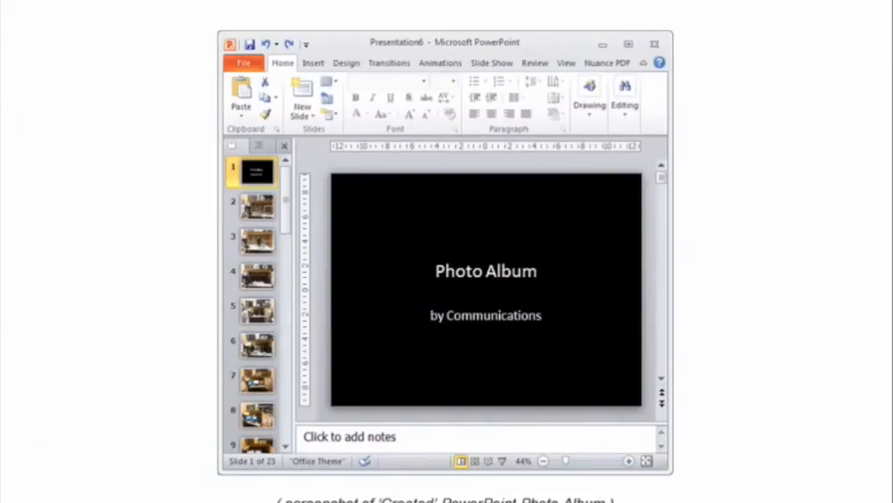